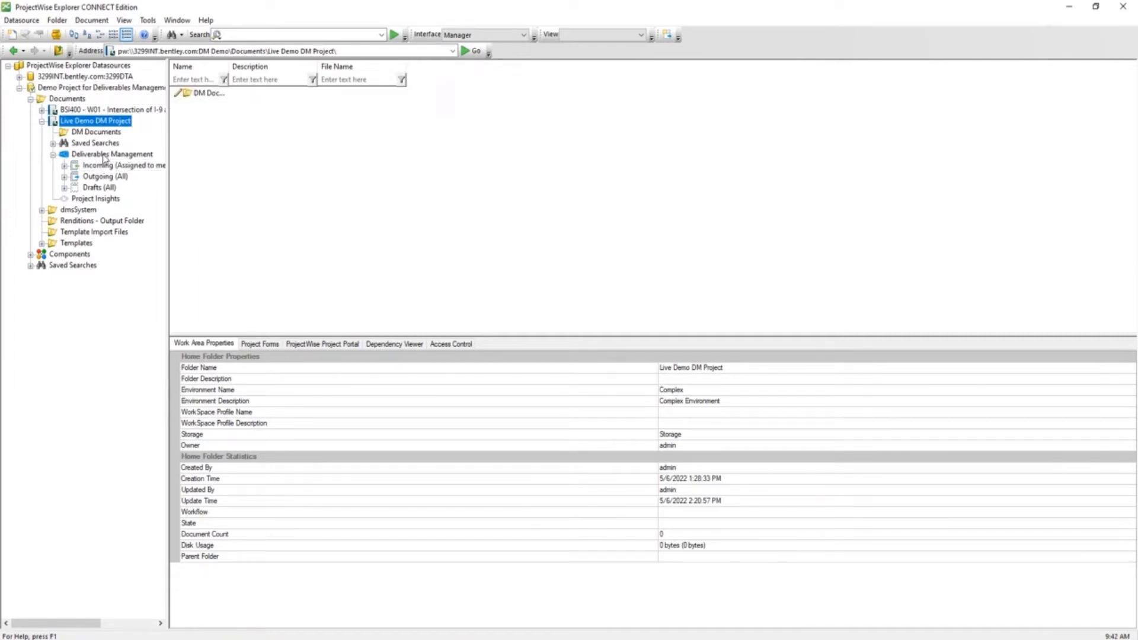
# Step: Review Deliverables Management incoming and outgoing packages and participant permissions, then close the settings
pyautogui.click(112, 154)
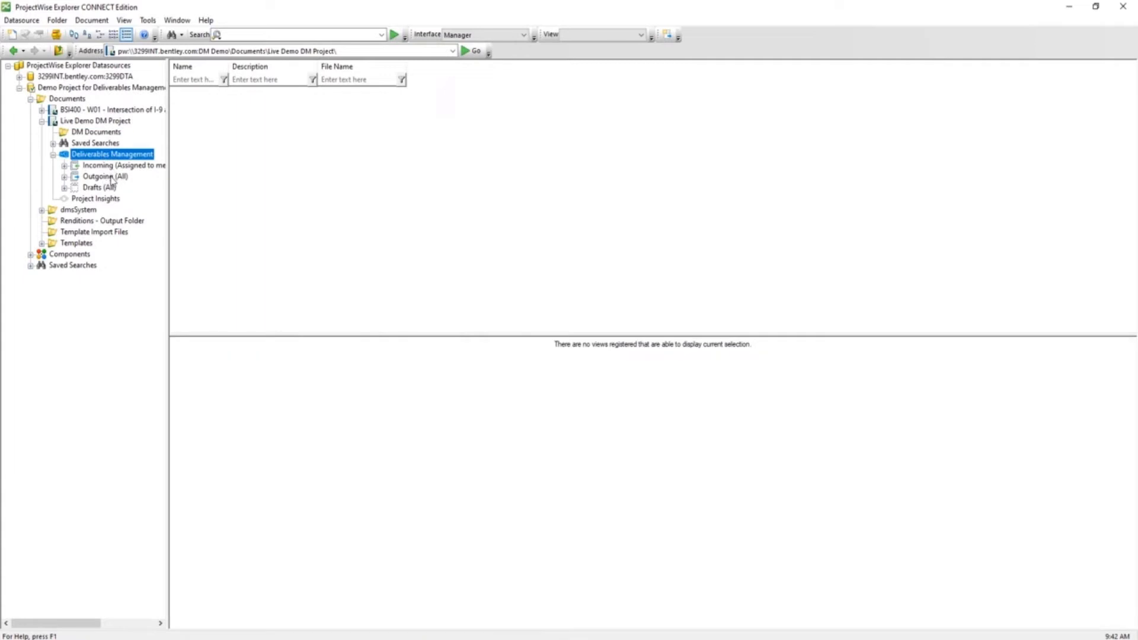
pyautogui.click(123, 165)
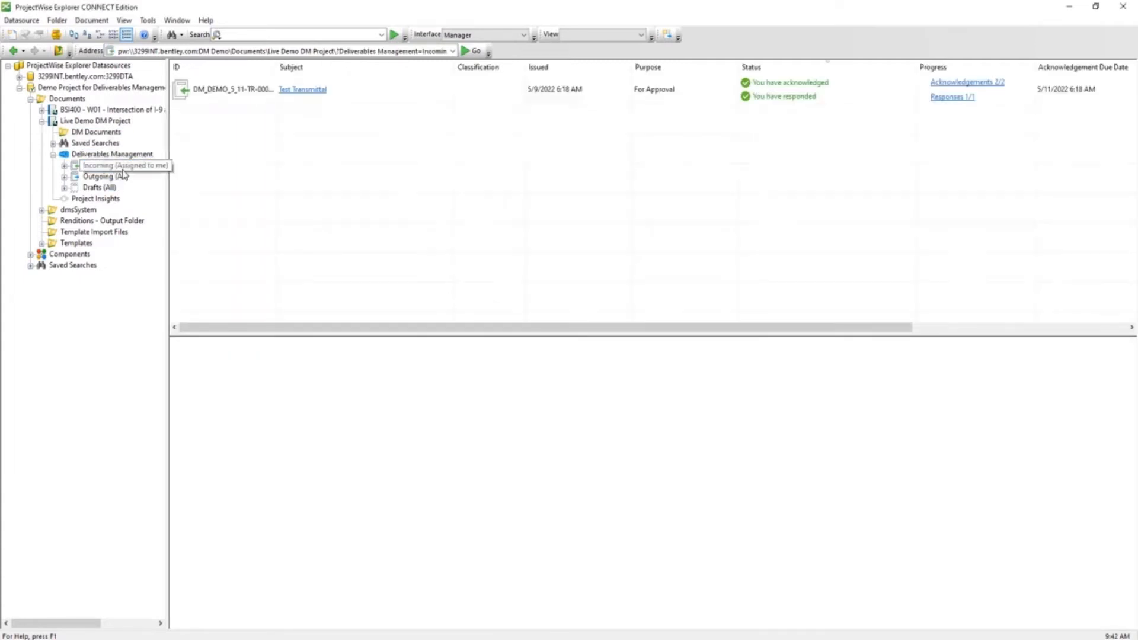
pyautogui.click(124, 165)
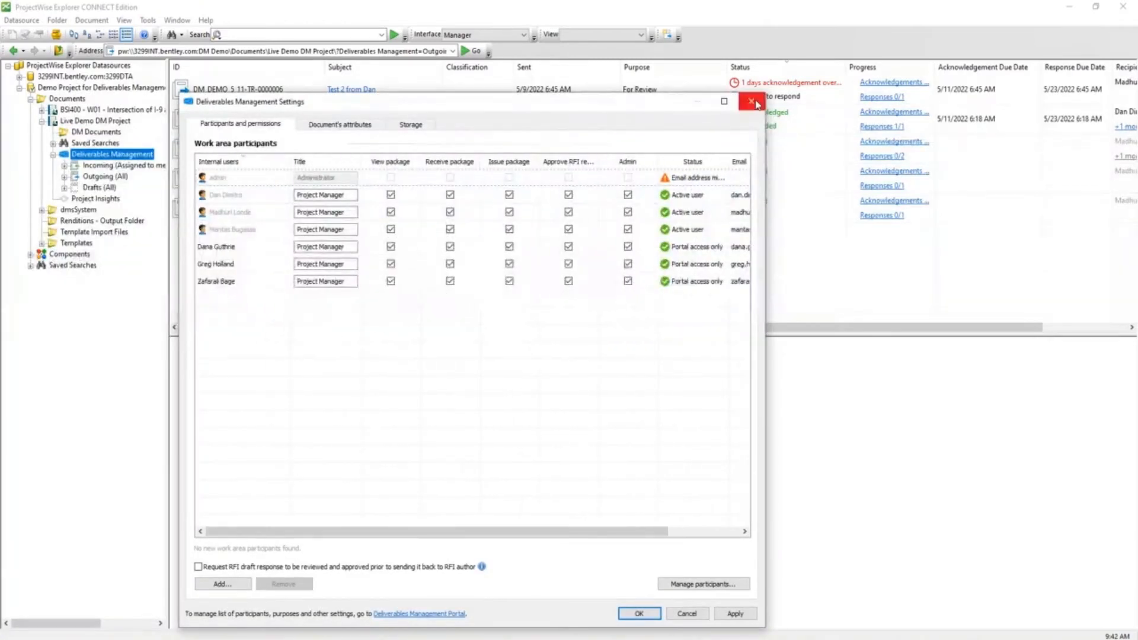
pyautogui.click(753, 102)
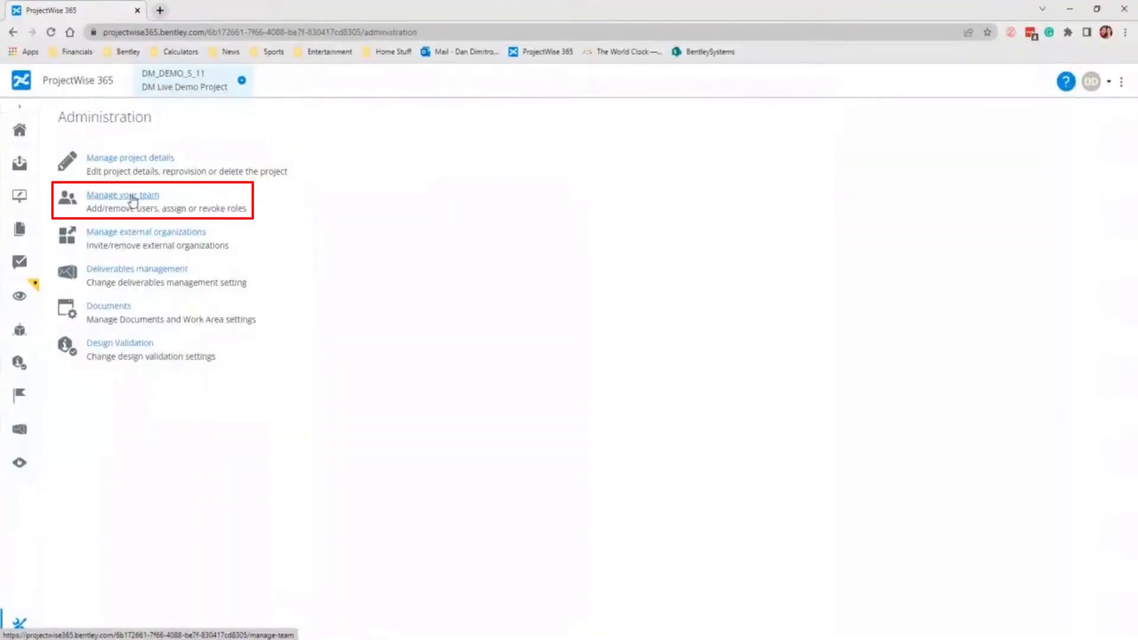
# Step: From Manage your team, reach Manage Roles and select the Project Administrator enterprise role
pyautogui.click(121, 196)
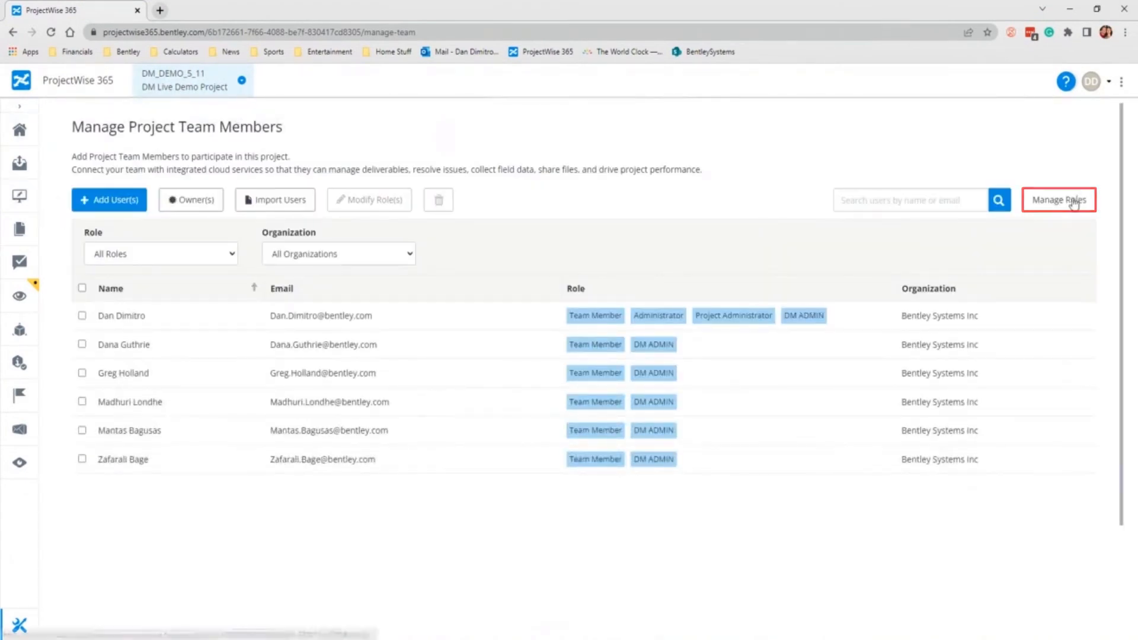
pyautogui.click(1059, 199)
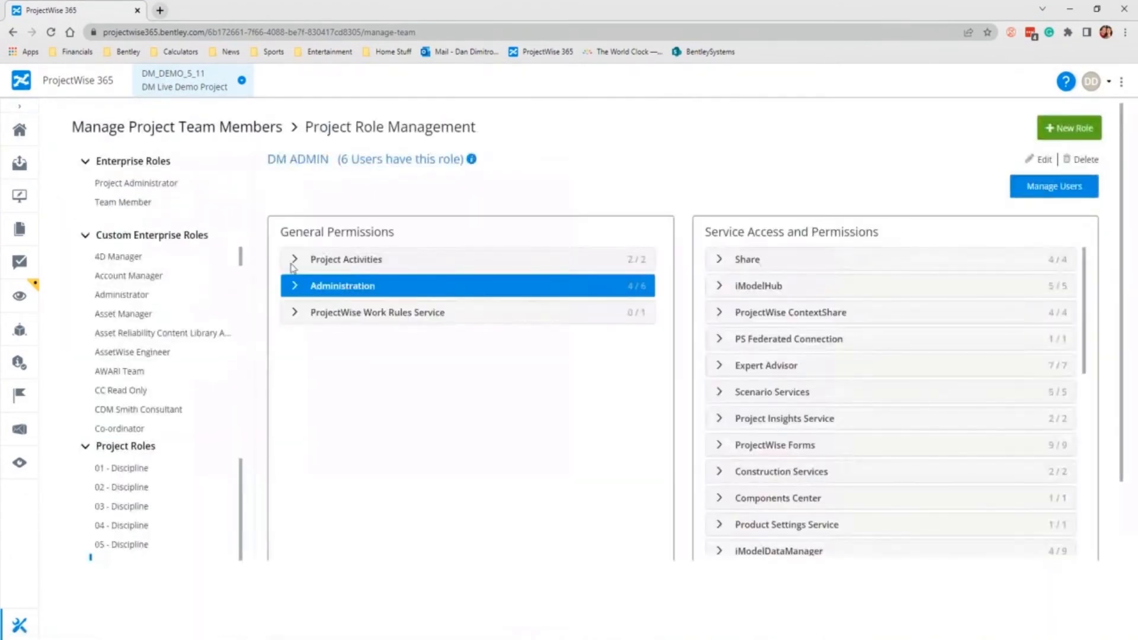
pyautogui.click(788, 338)
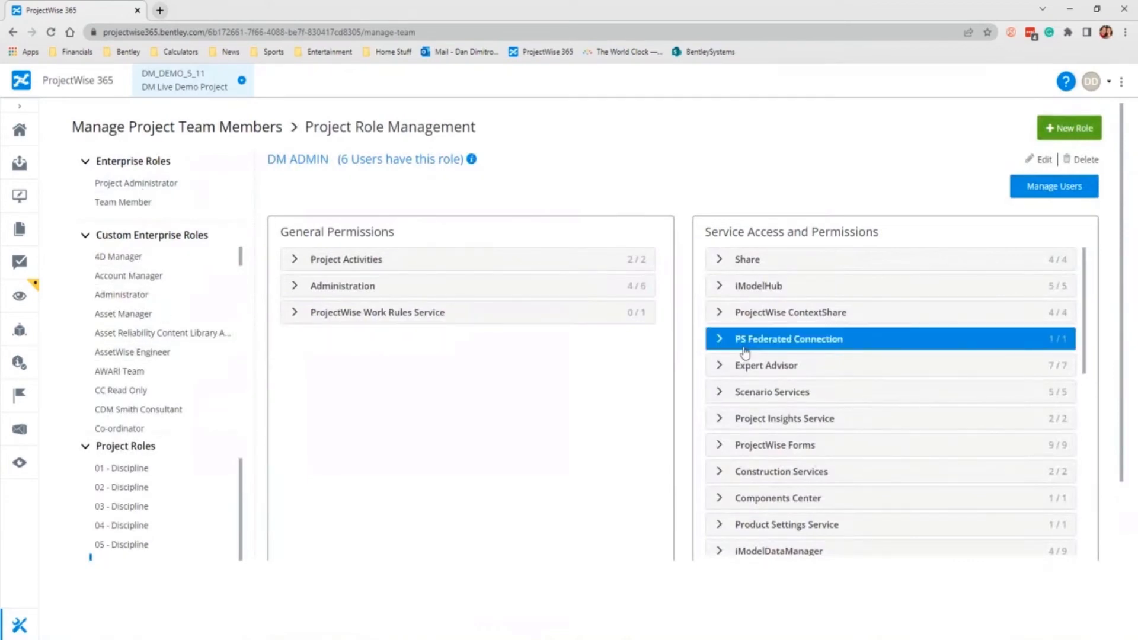
pyautogui.click(135, 183)
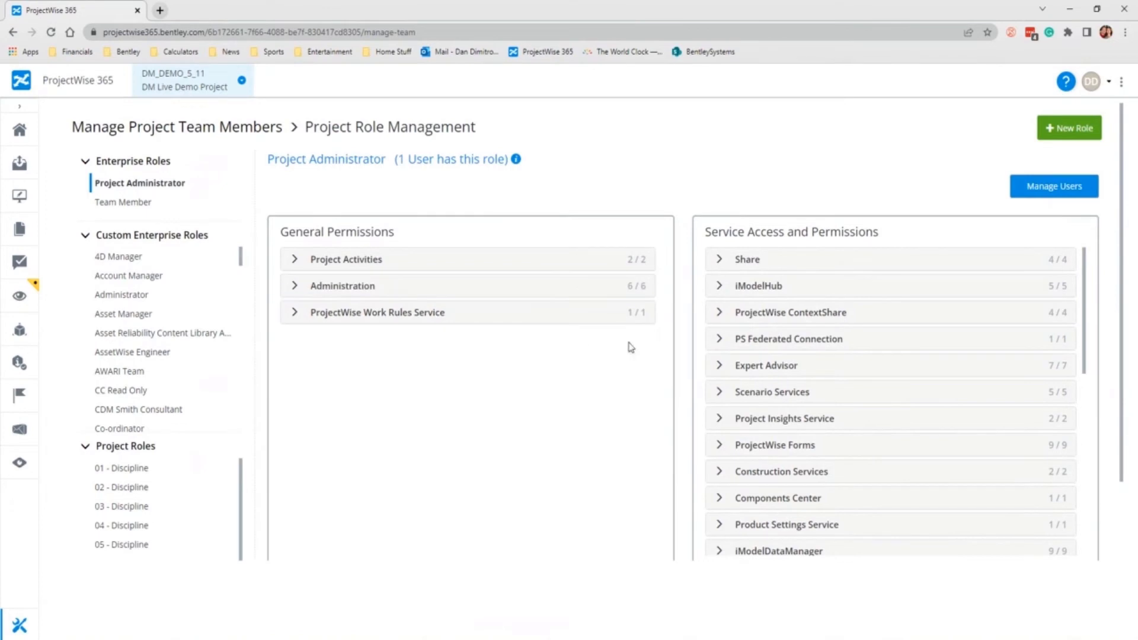
# Step: Uncheck Approve RFI Response under Deliverables Management and start Save As for a new project role
pyautogui.scroll(-3)
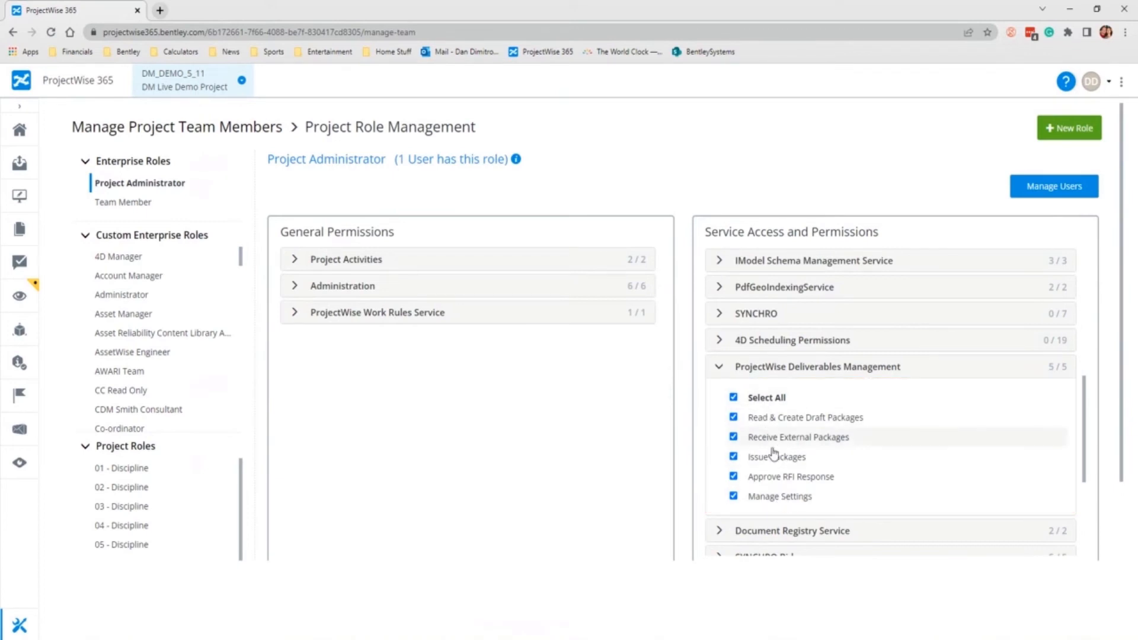
pyautogui.moveTo(198, 437)
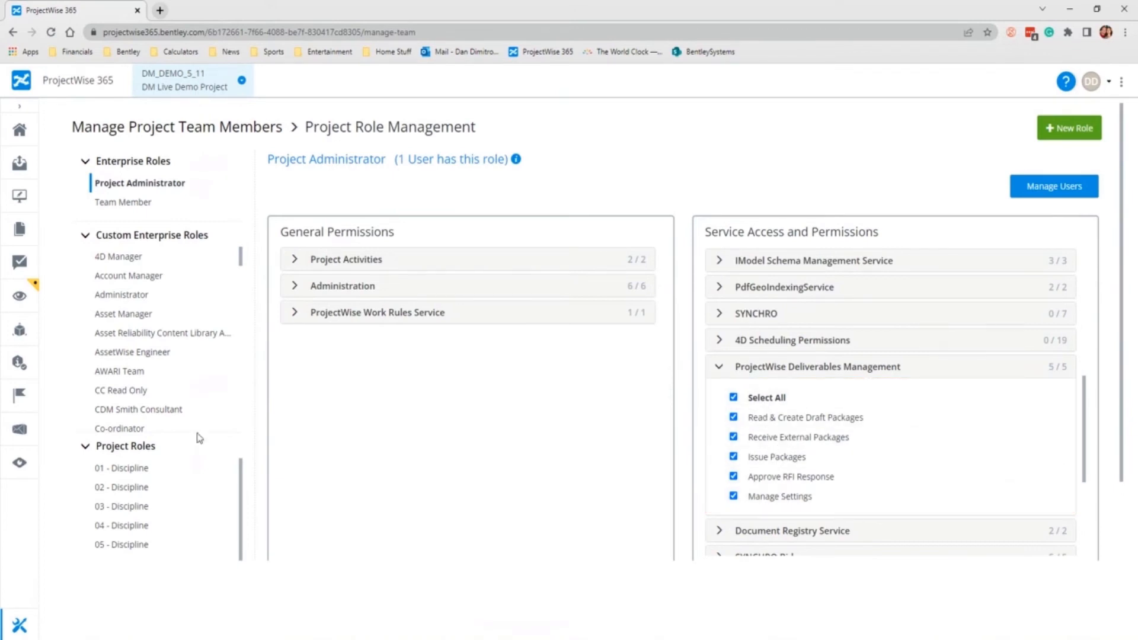
pyautogui.scroll(-3)
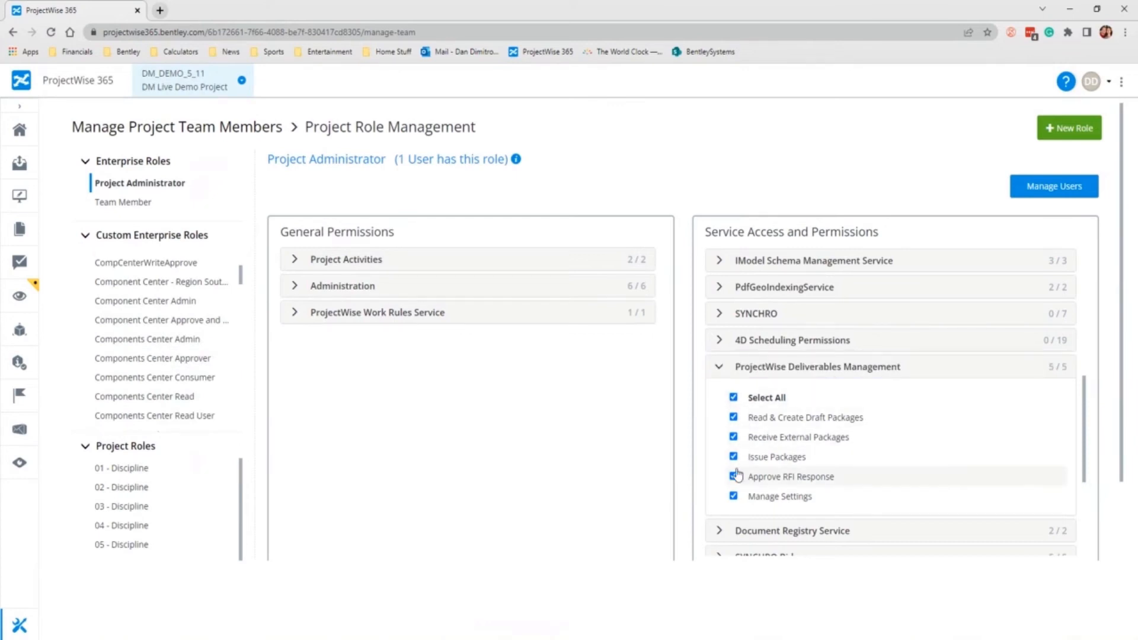
pyautogui.click(733, 477)
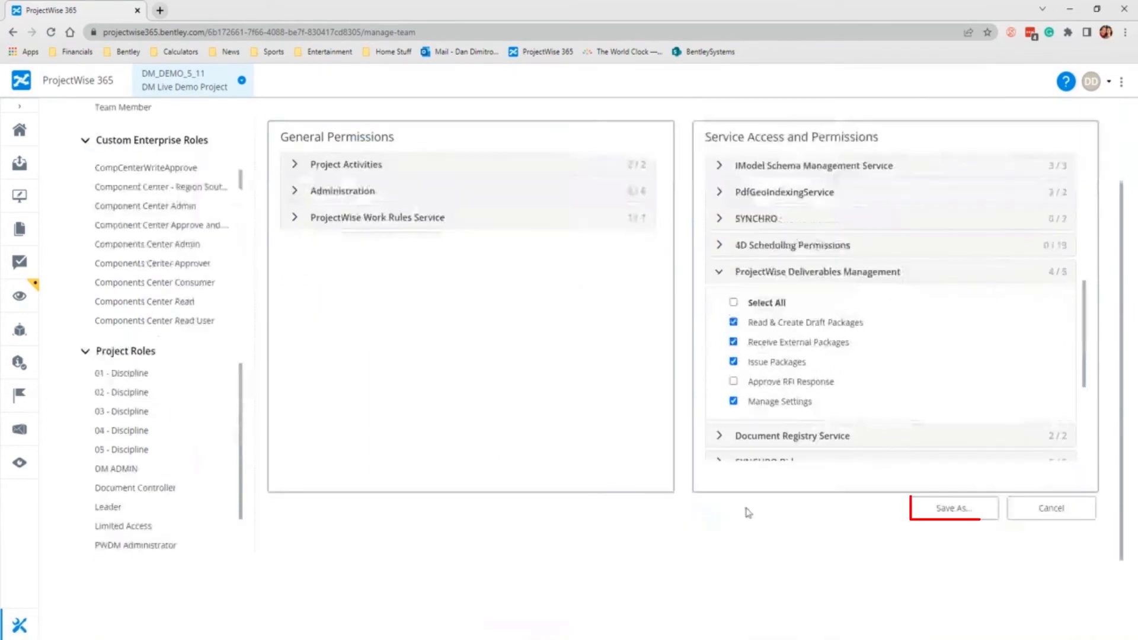
pyautogui.click(953, 508)
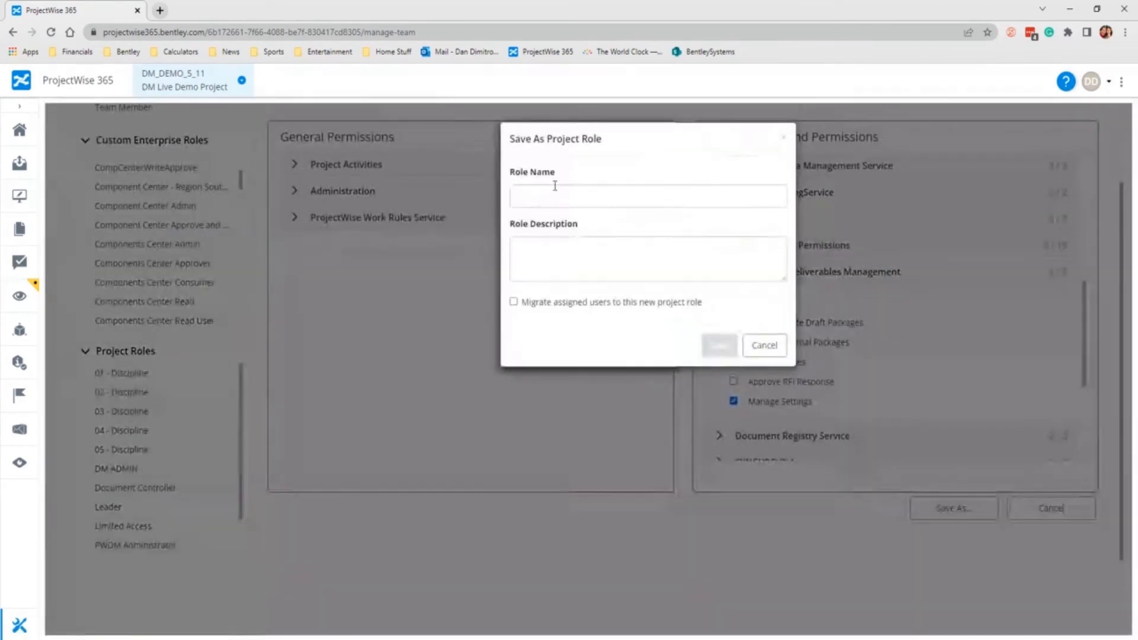